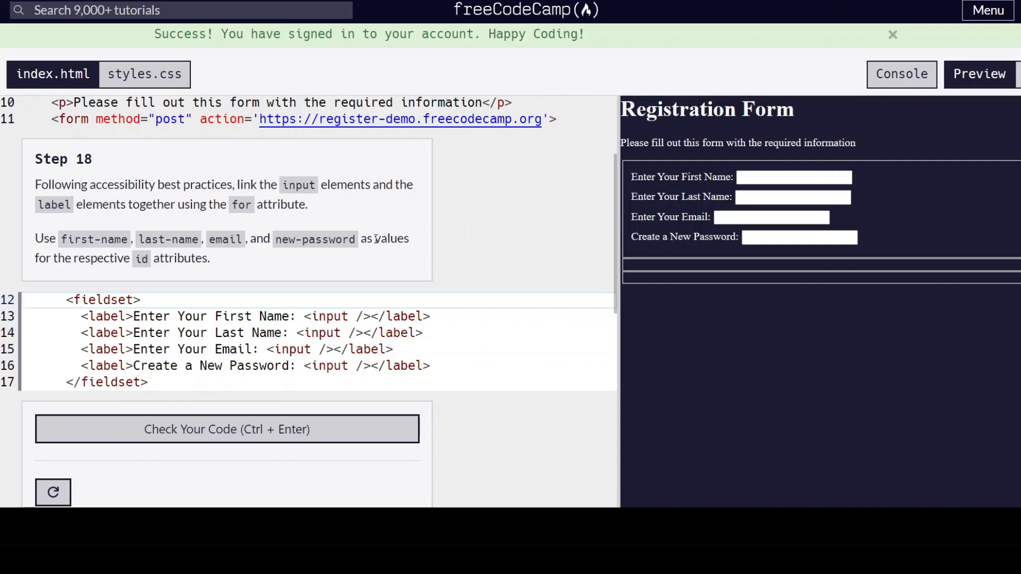
mouse_move(255, 200)
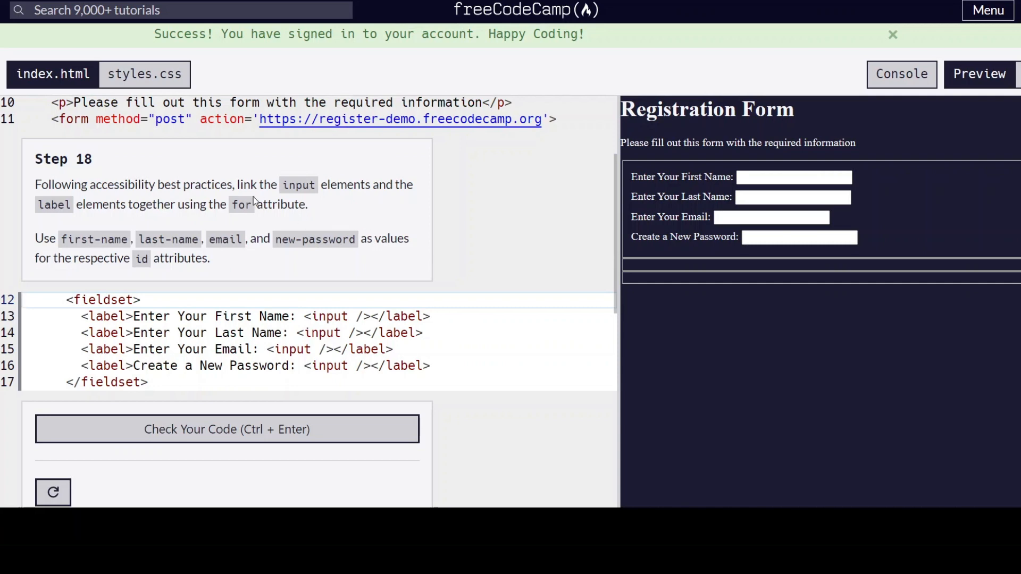
mouse_move(226, 199)
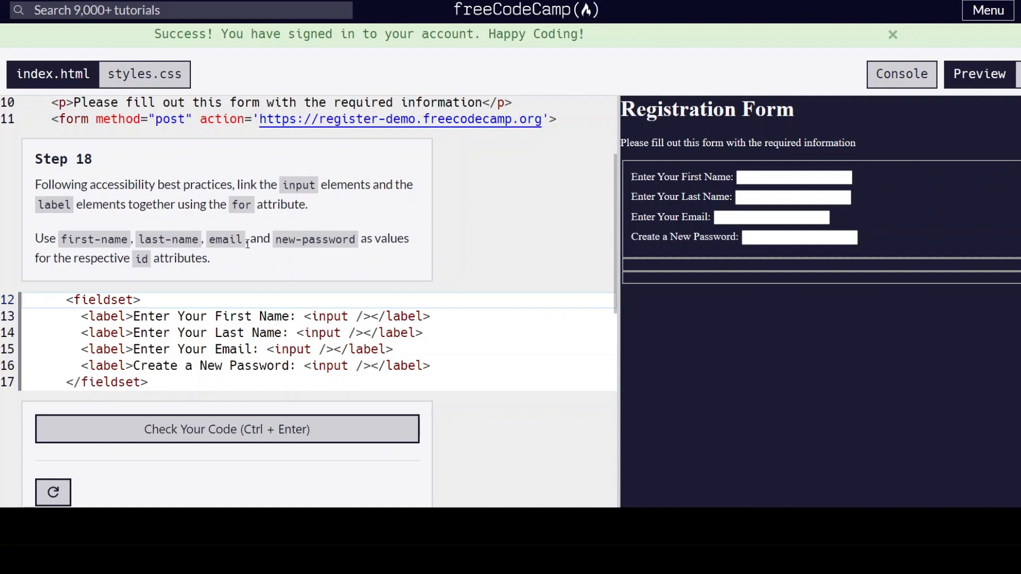
mouse_move(241, 256)
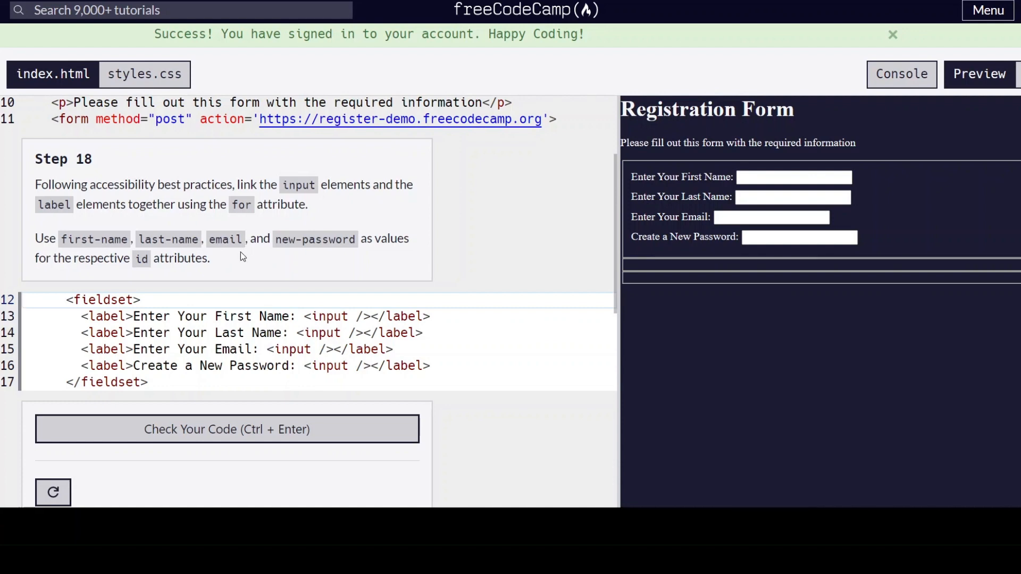
mouse_move(229, 269)
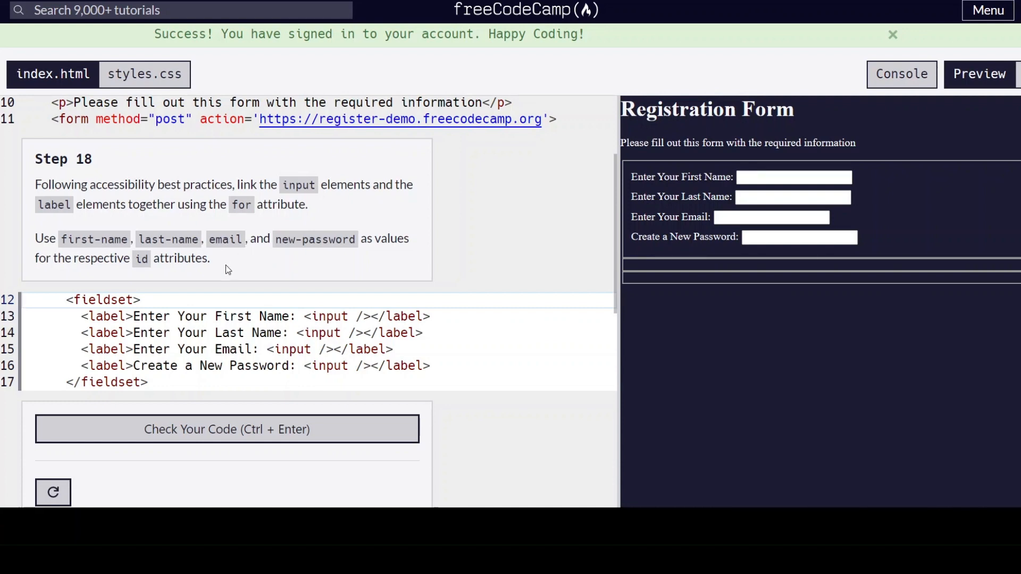
Run the step check, then give the first input id="first-name".
left_click(227, 429)
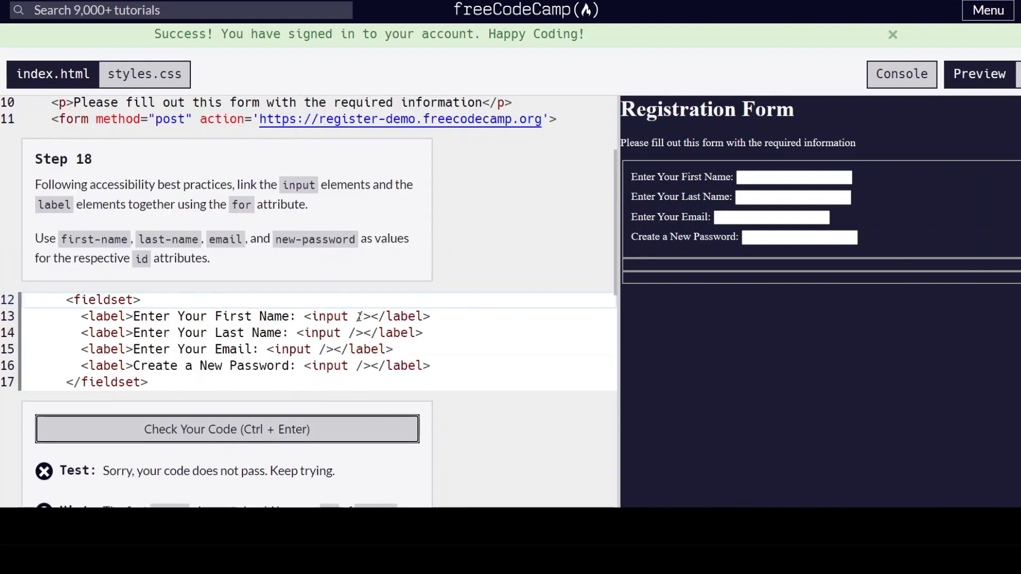
type("id")
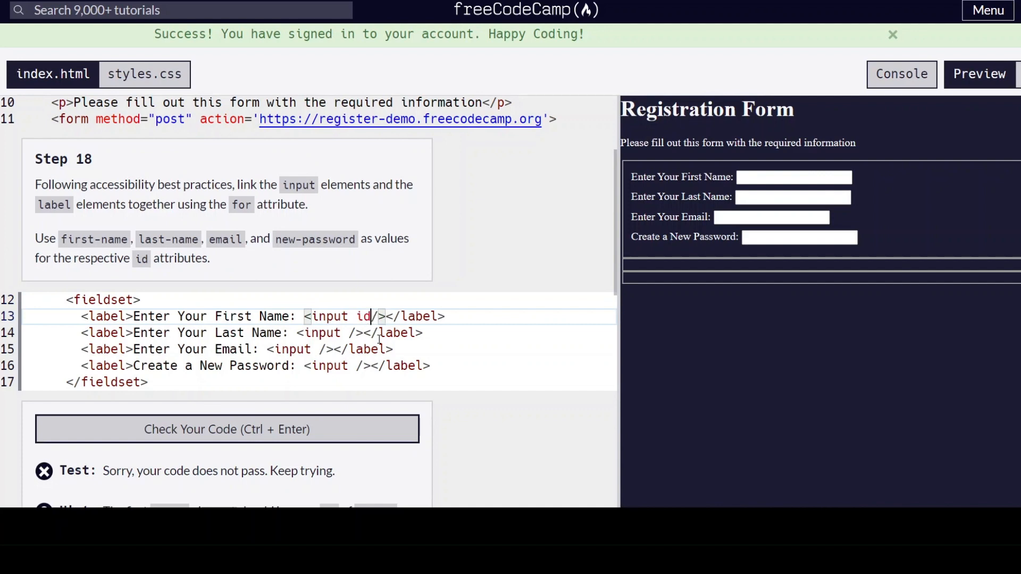
type("=")
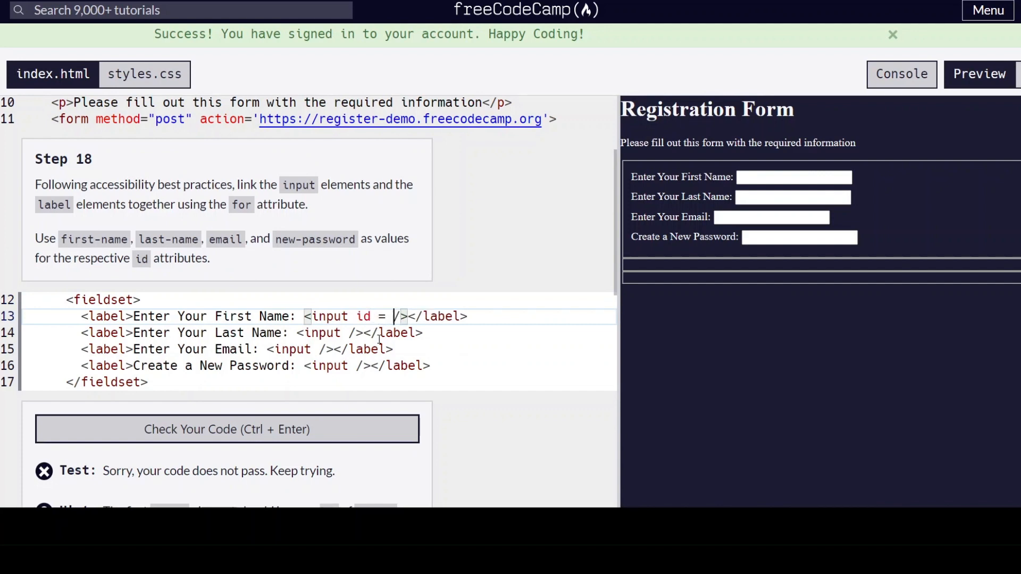
type("\"")
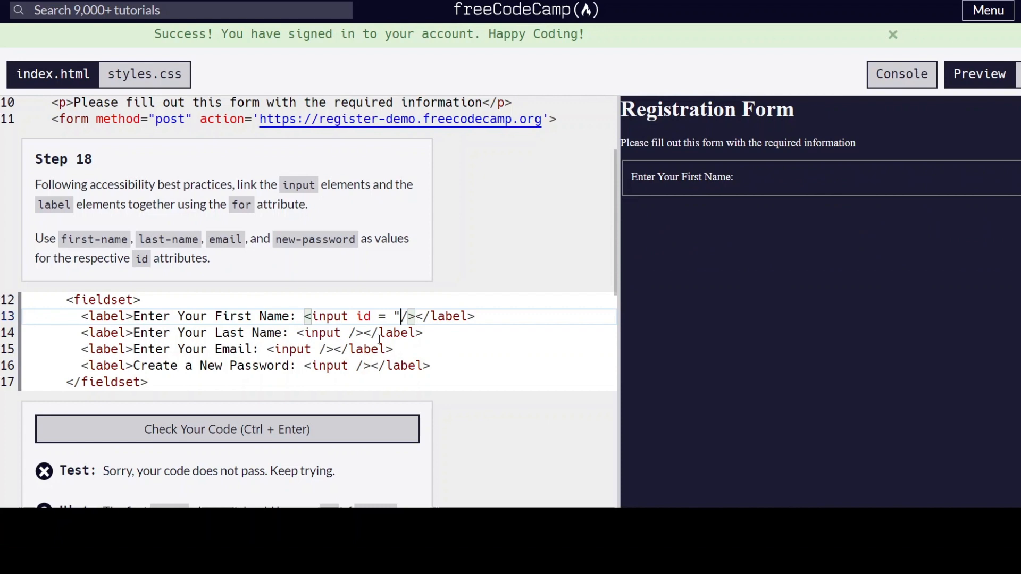
type("first-na")
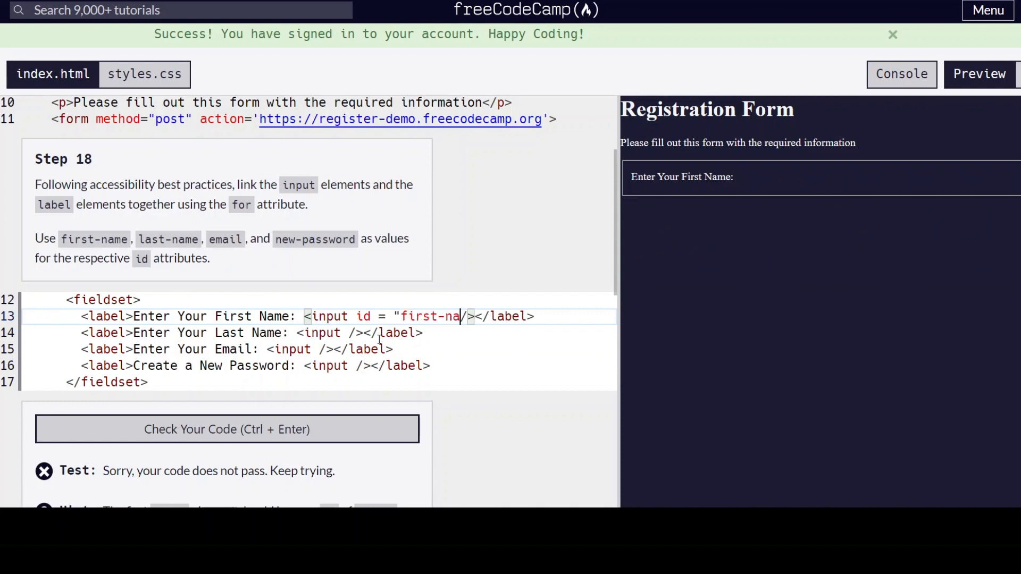
type("me")
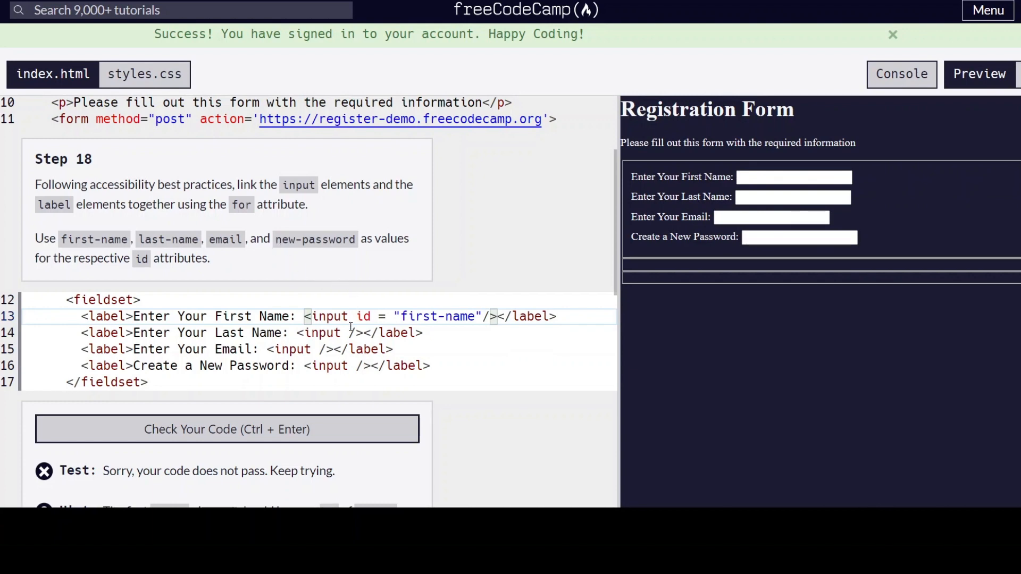
Give the remaining inputs the ids last-name, email and new-password.
type("id")
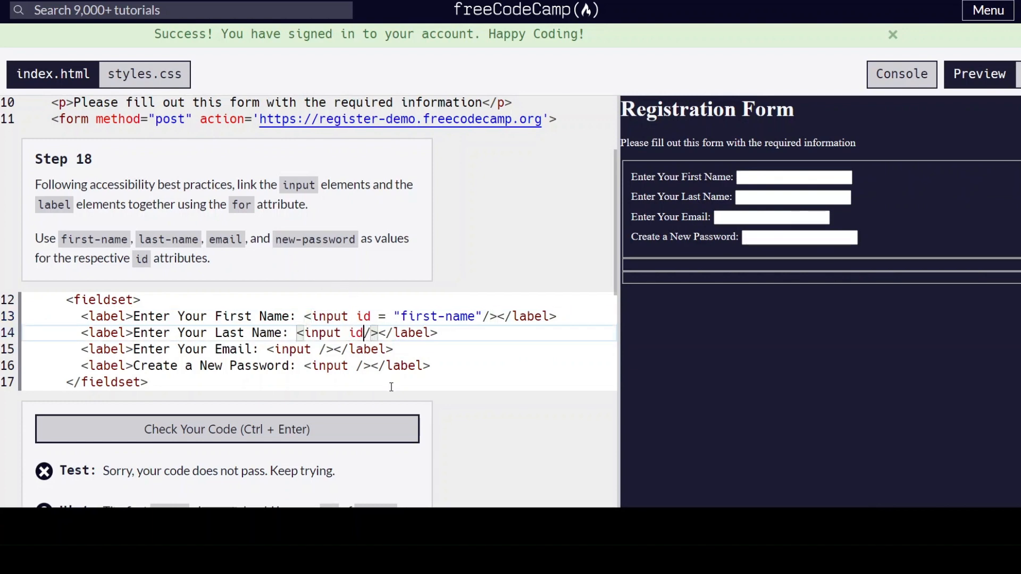
type("= \"last-name\"")
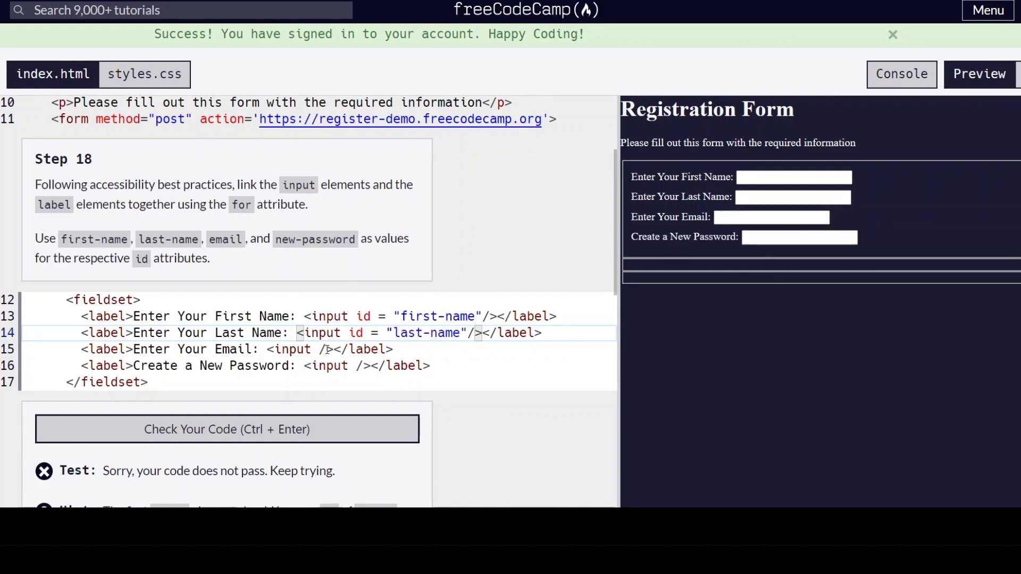
type("i")
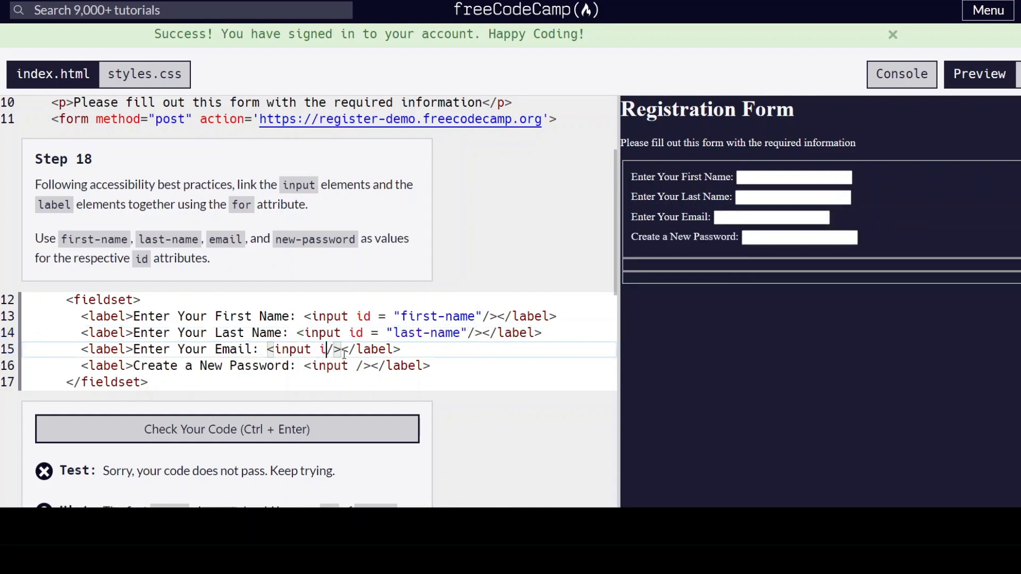
type("d = \"")
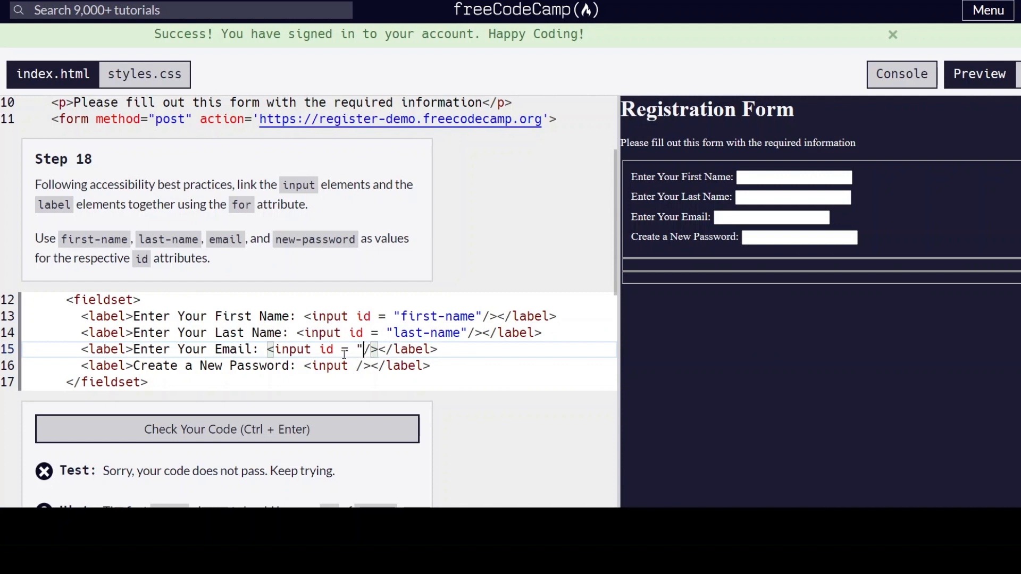
type("email")
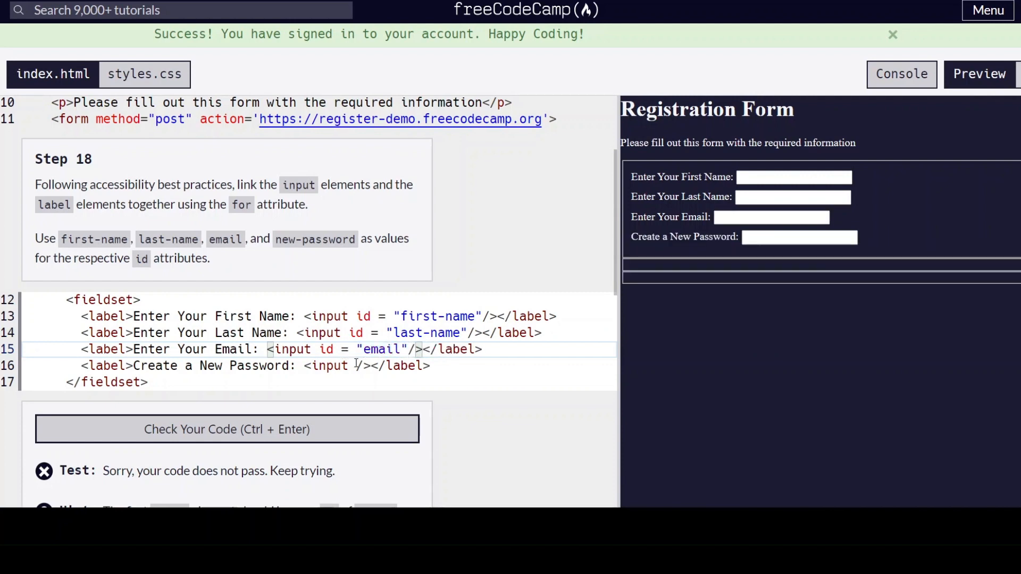
type("id =")
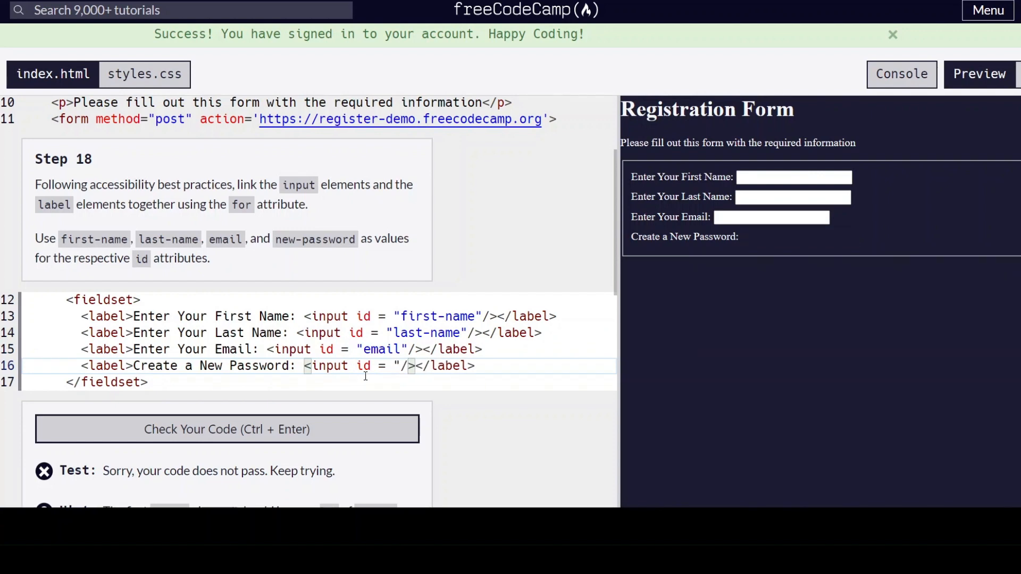
type("new-passw")
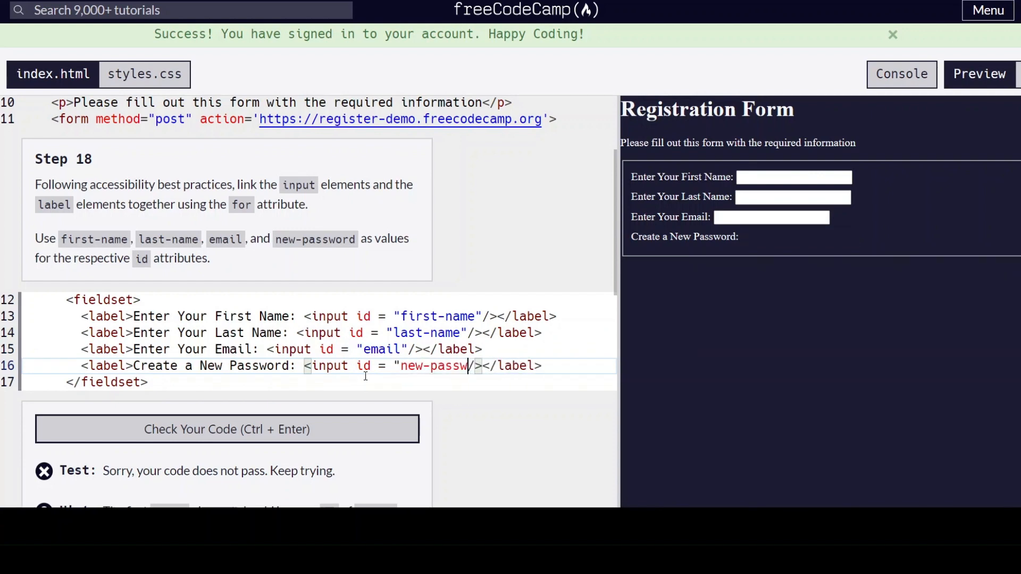
type("ord")
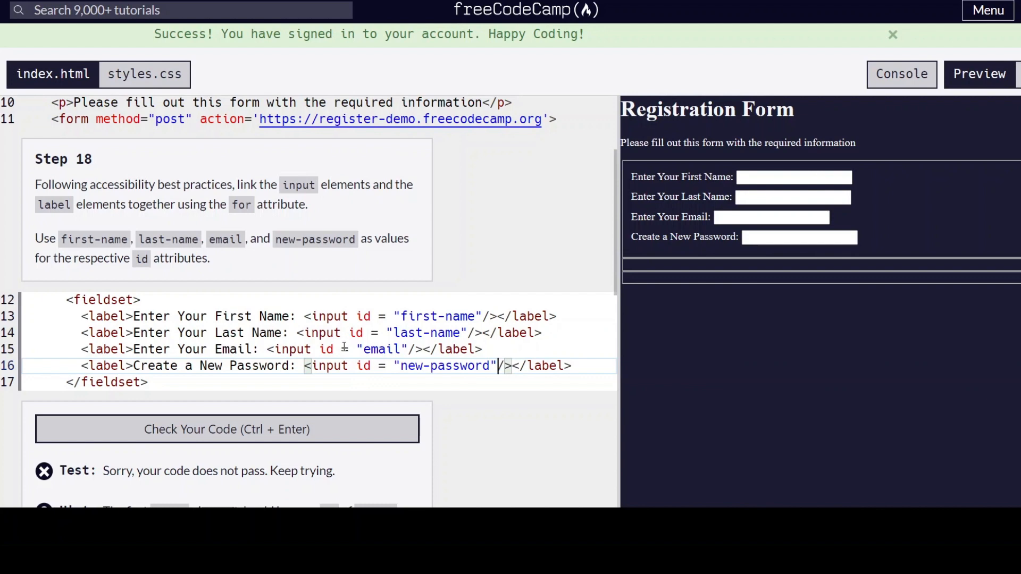
Add for="first-name" to the first label.
scroll("down", 3)
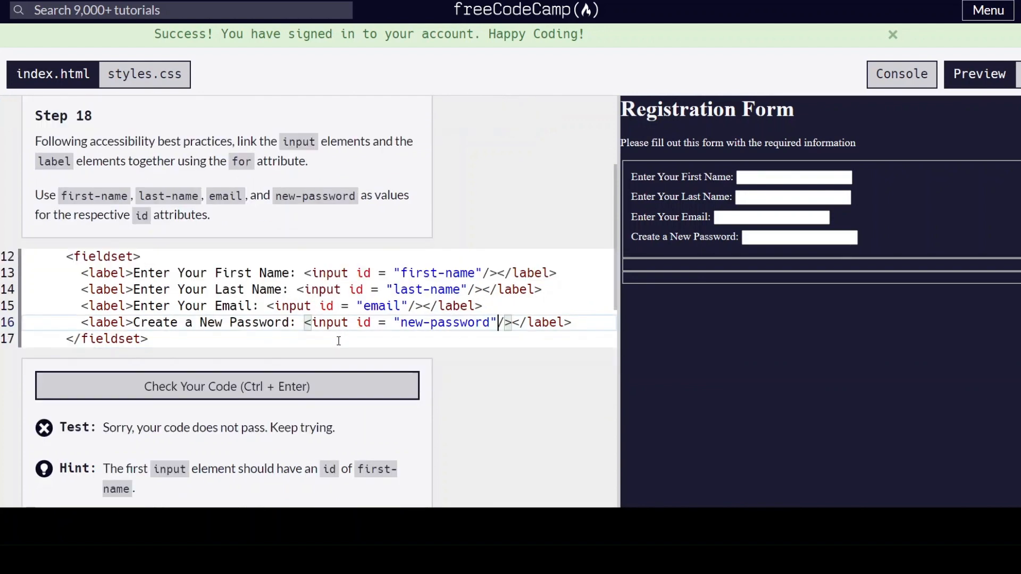
scroll("up", 3)
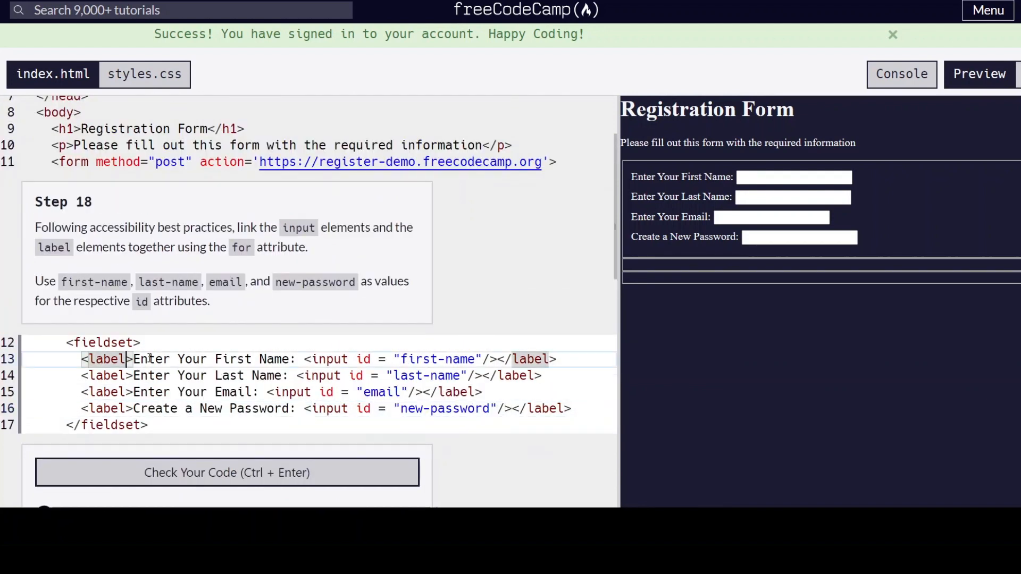
type("for")
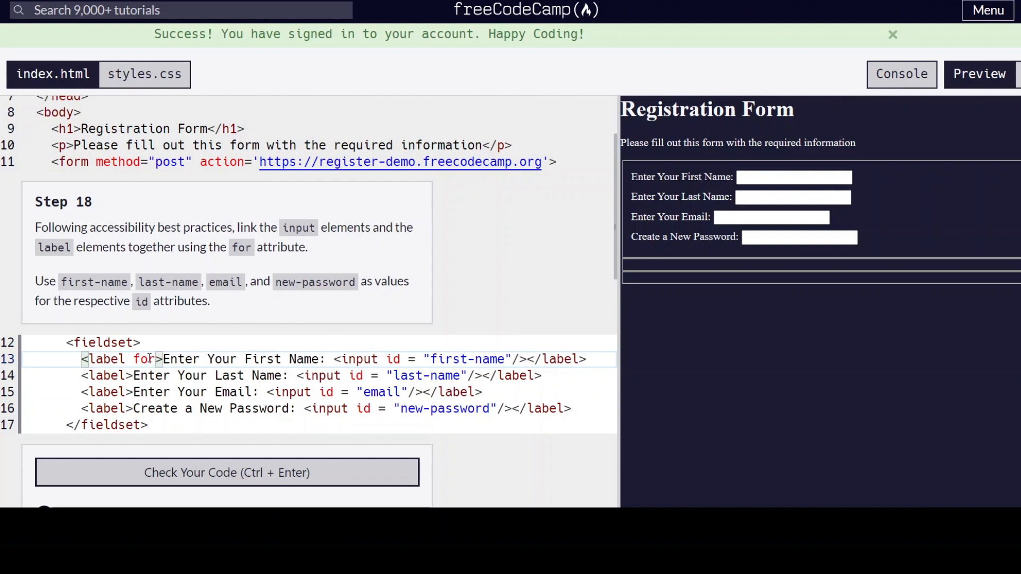
type("=\"firs")
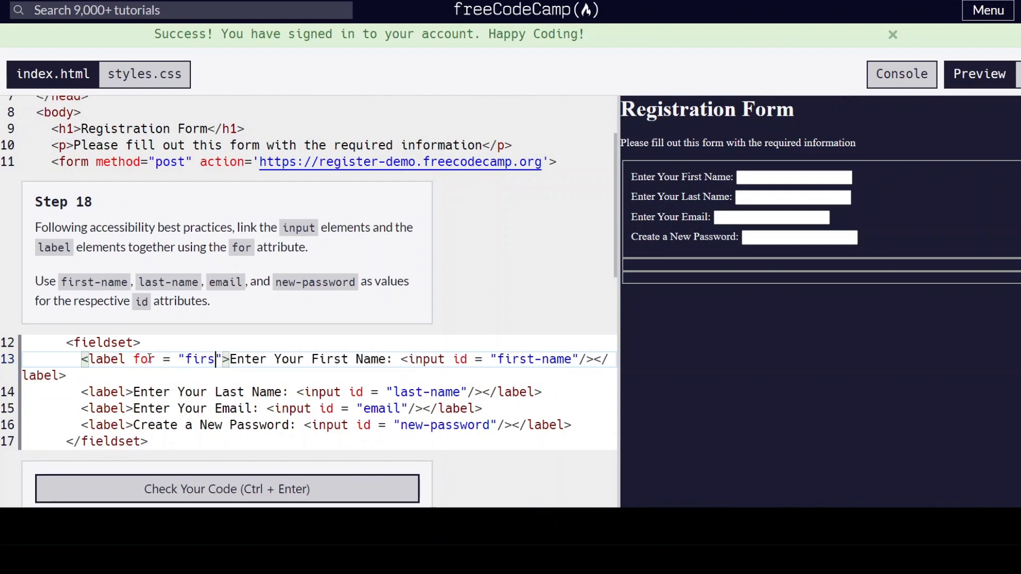
type("t-name")
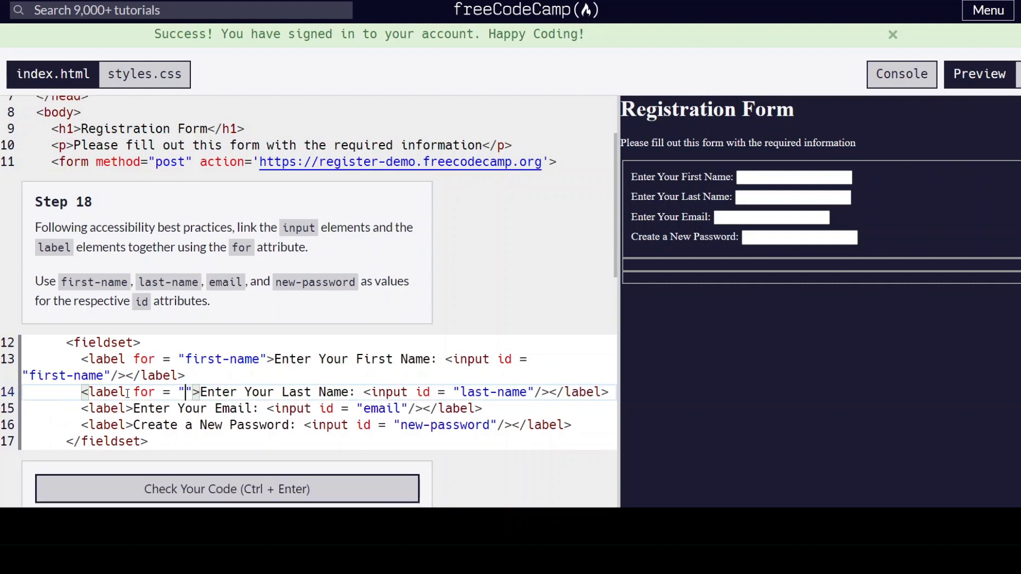
Add for values last-name, email and new-password to the other labels, then run the check.
type("last-name")
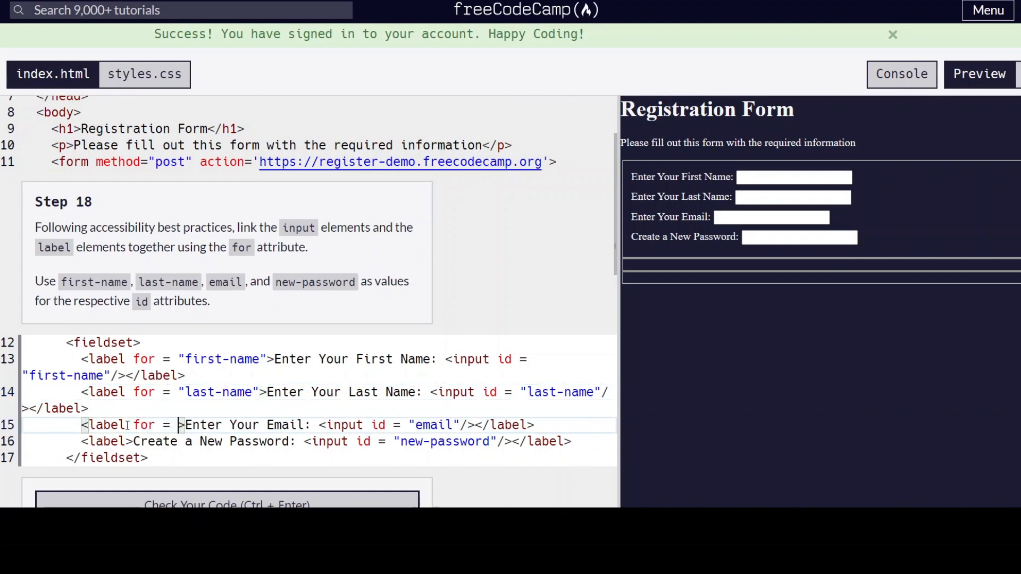
type("email")
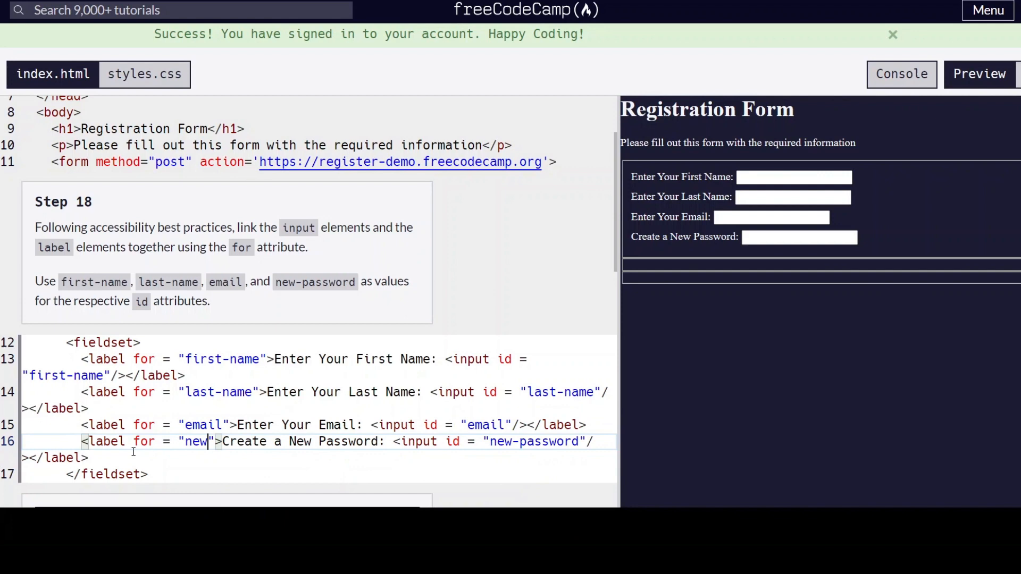
type("-password")
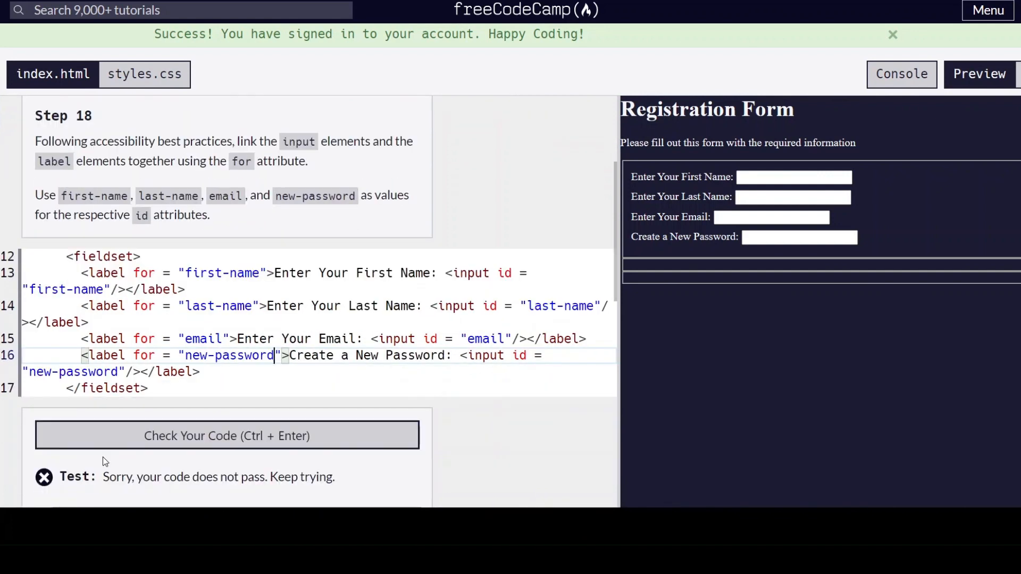
left_click(227, 436)
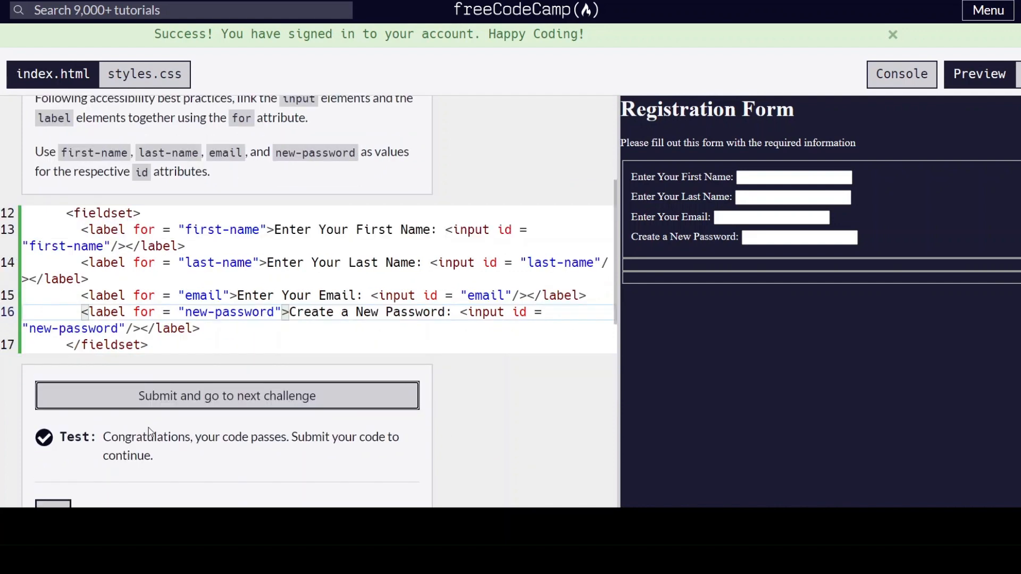